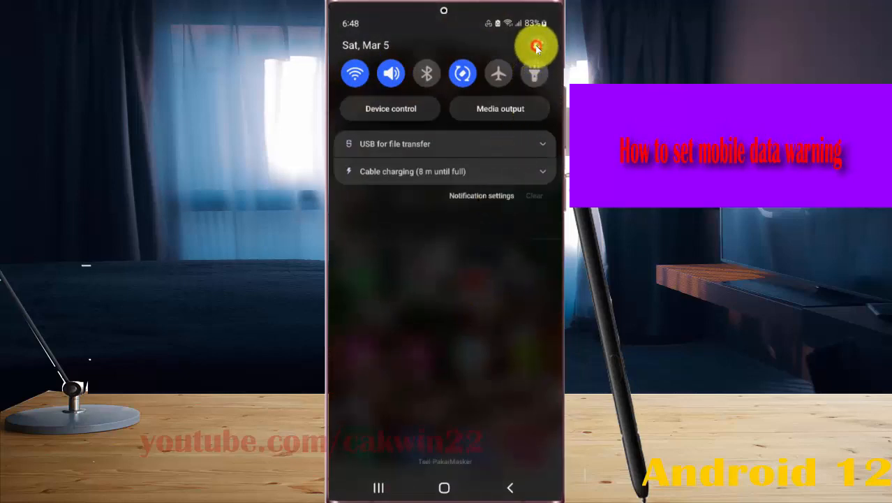
# Go from the quick panel's Settings gear to the Connections Data usage overview.
pyautogui.click(536, 48)
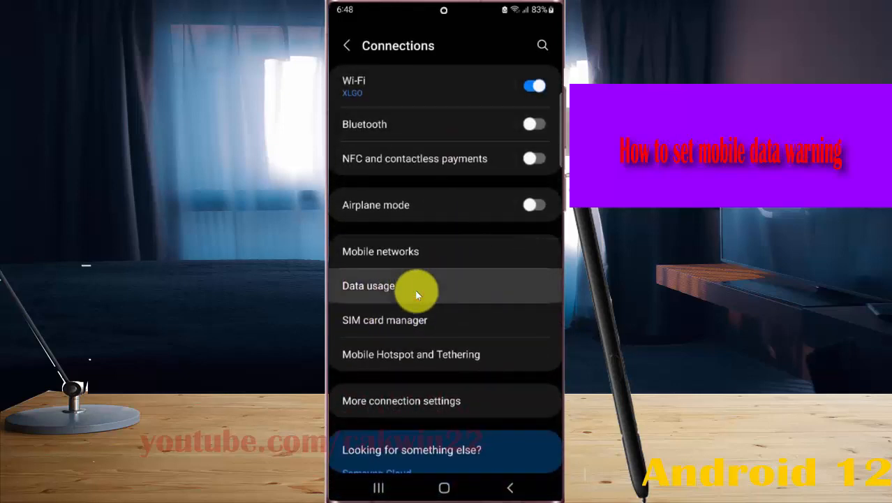
pyautogui.click(369, 285)
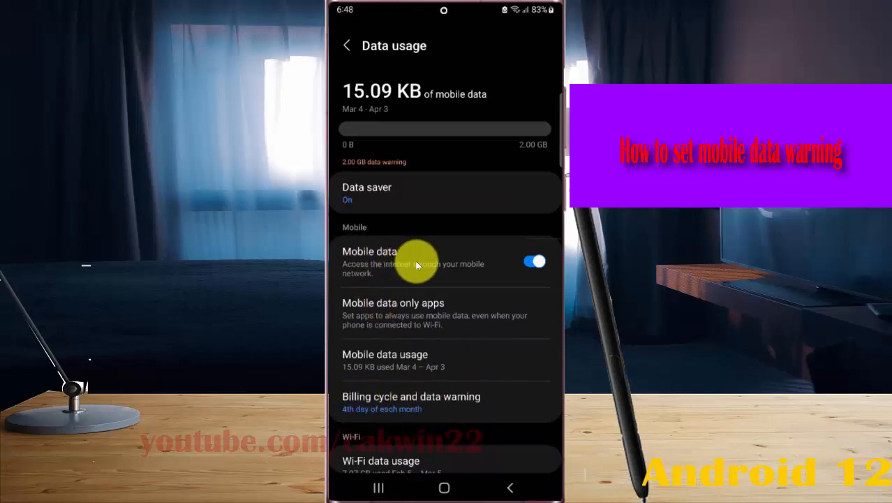
# Toggle Mobile data off then on, and start editing the 2 GB Data warning amount.
pyautogui.click(534, 261)
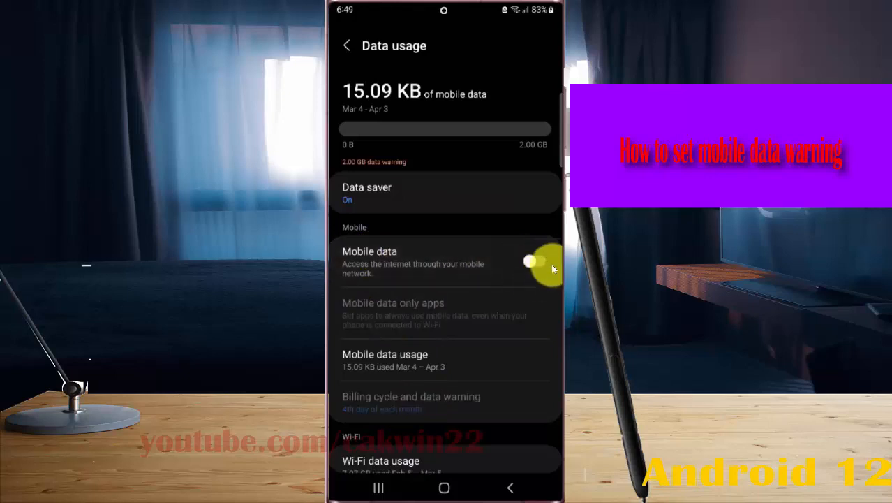
pyautogui.click(533, 261)
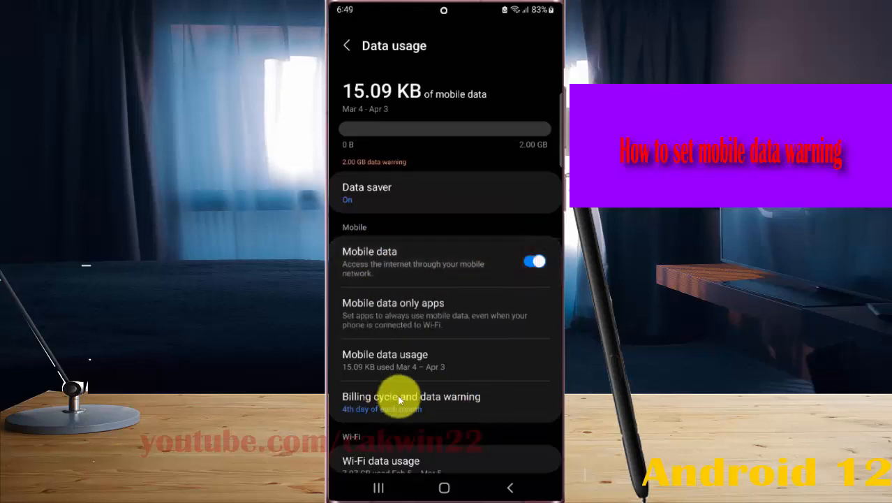
pyautogui.click(410, 397)
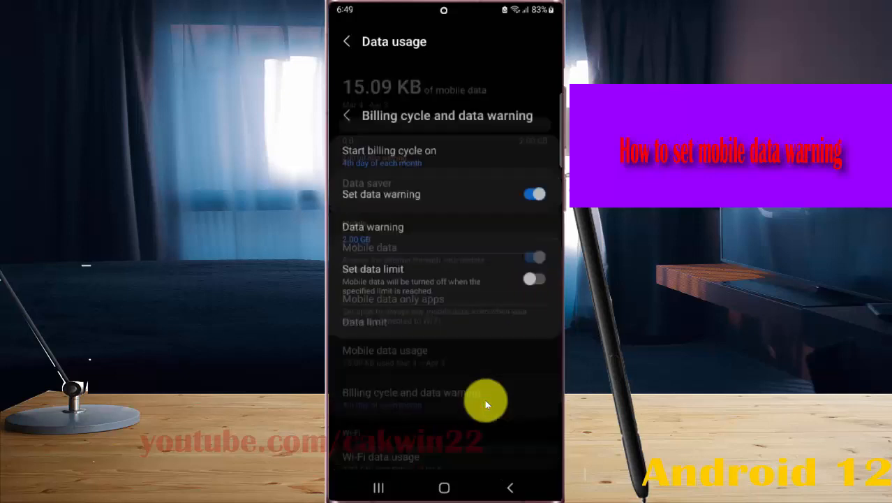
pyautogui.click(486, 402)
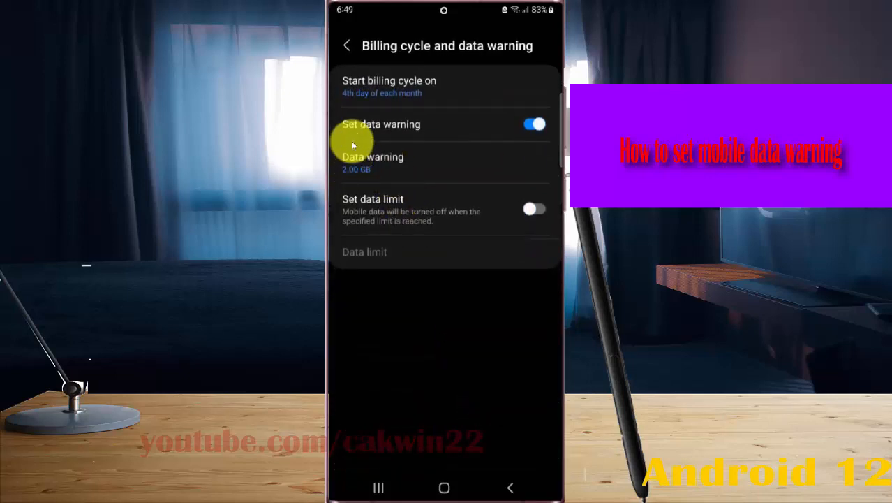
pyautogui.moveTo(402, 161)
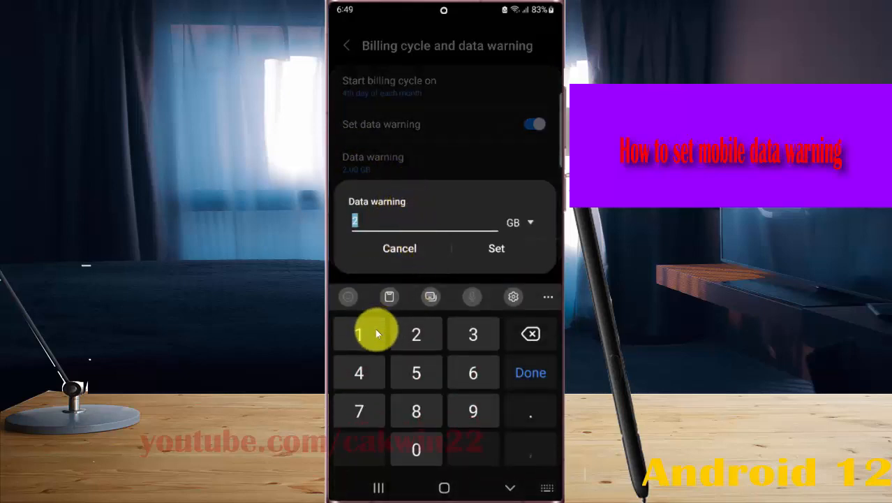
# Enter 100 as the warning amount and change its unit from GB to MB.
pyautogui.click(359, 334)
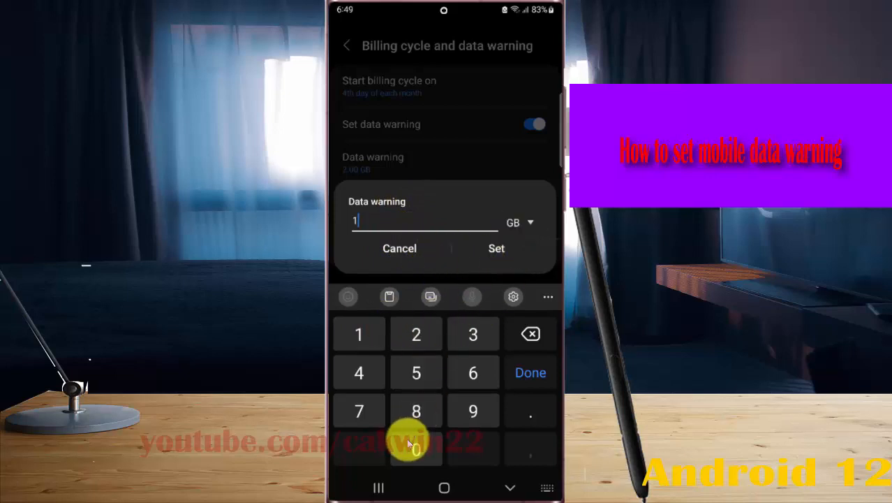
pyautogui.click(416, 450)
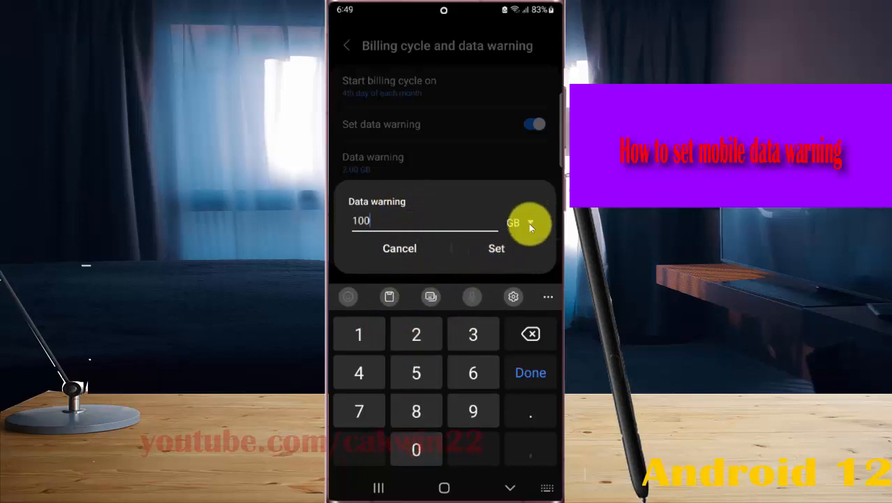
pyautogui.click(519, 222)
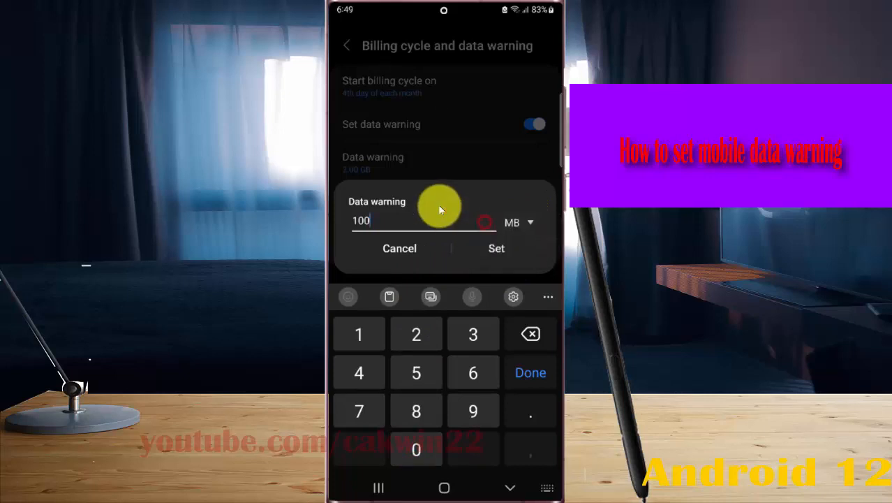
pyautogui.click(497, 249)
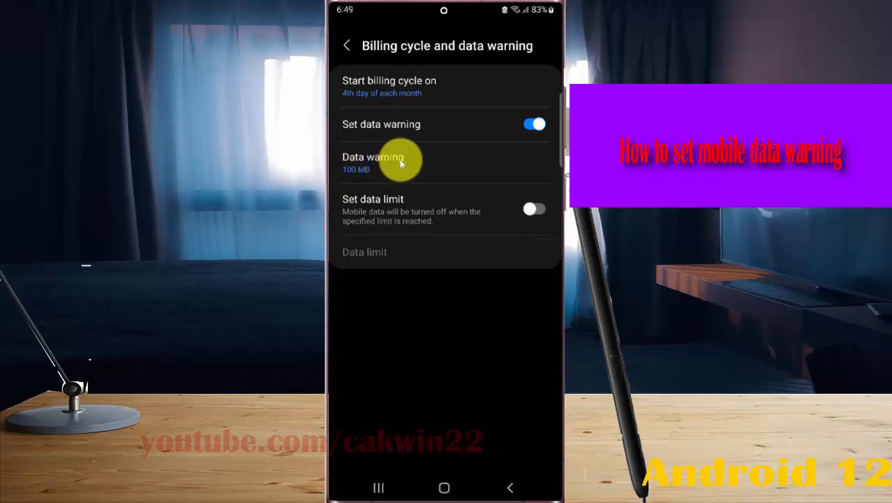
pyautogui.moveTo(428, 166)
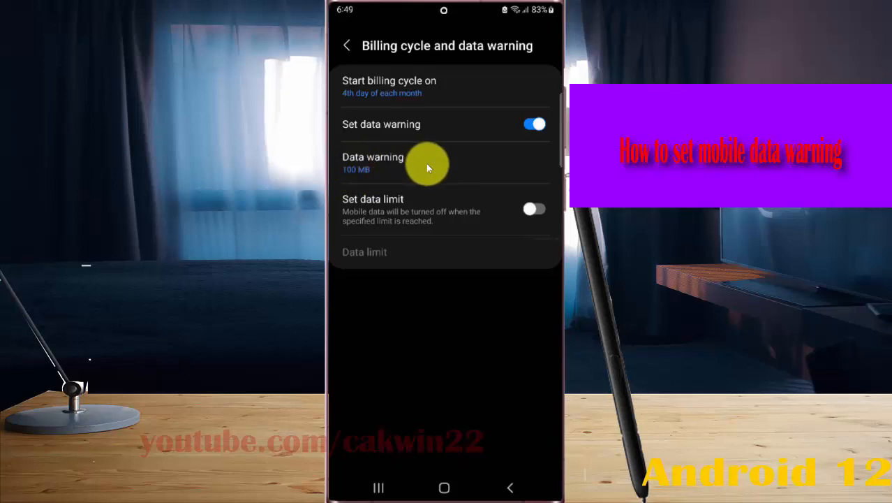
pyautogui.moveTo(422, 143)
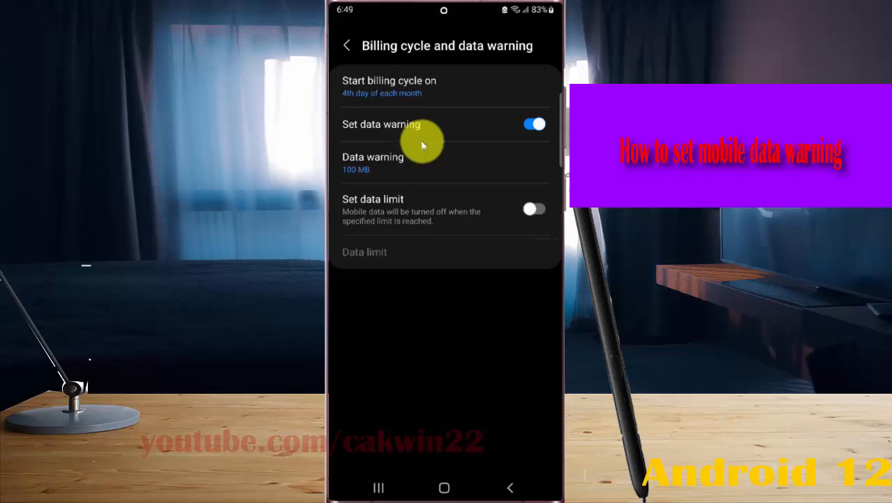